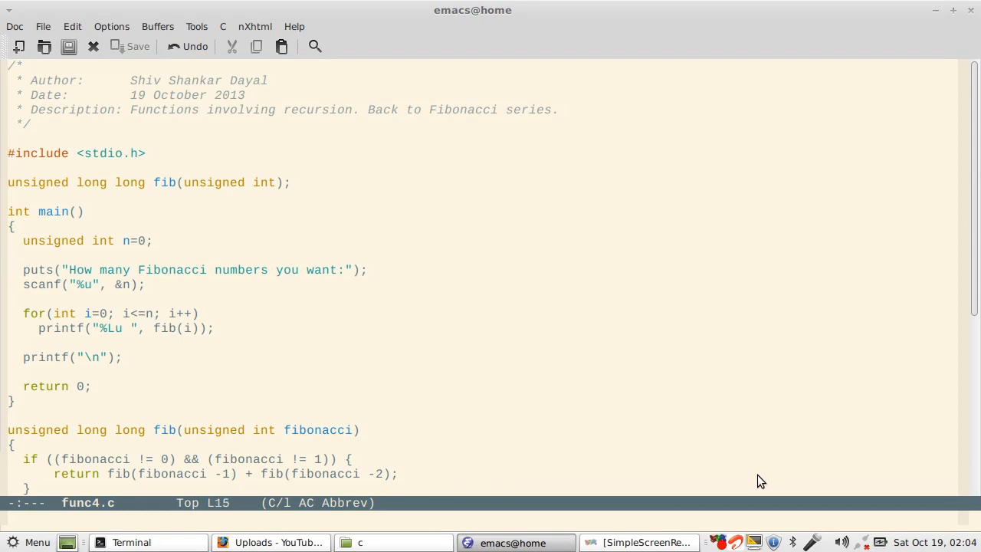
- Review main's printing loop and fib's base cases for 0 and 1 with the recursive return
key(down)
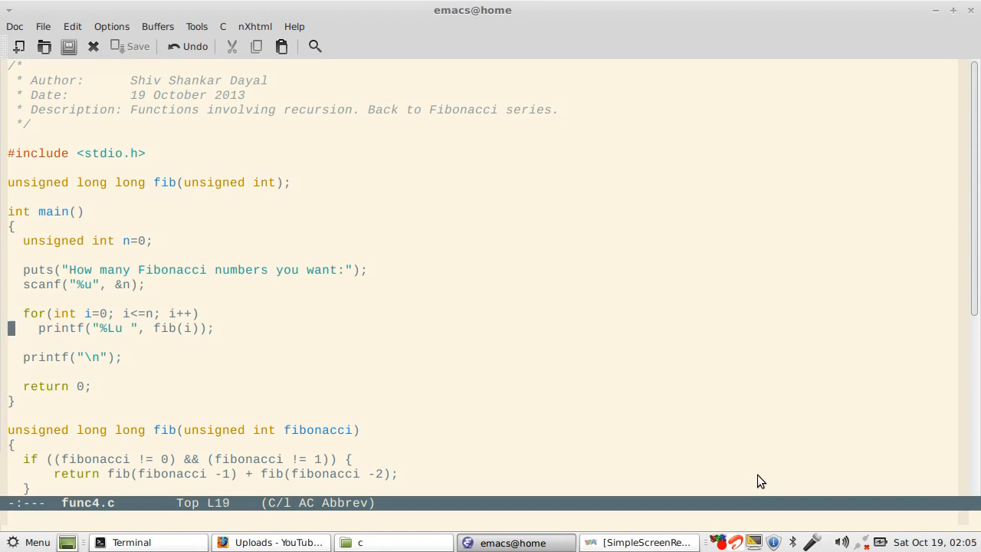
scroll(down, 3)
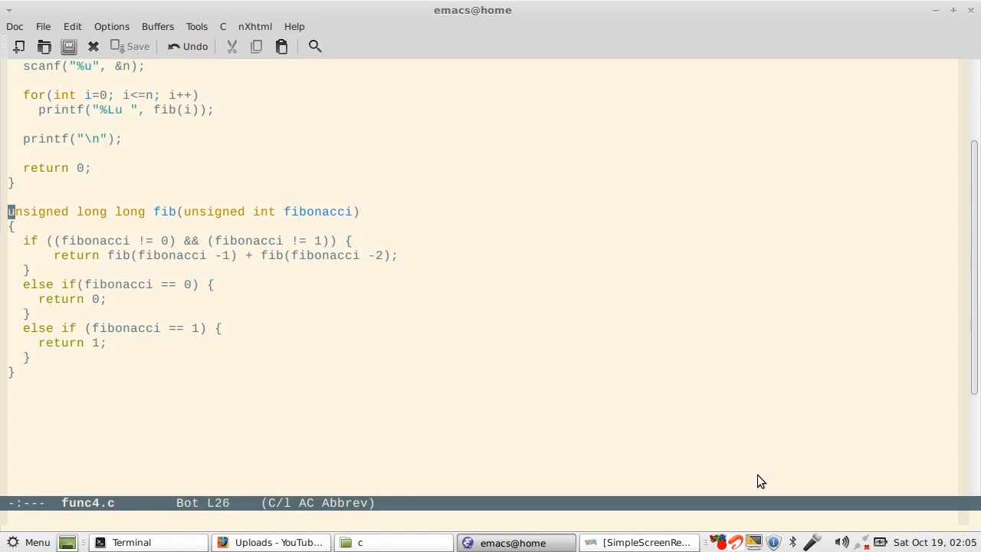
click(11, 228)
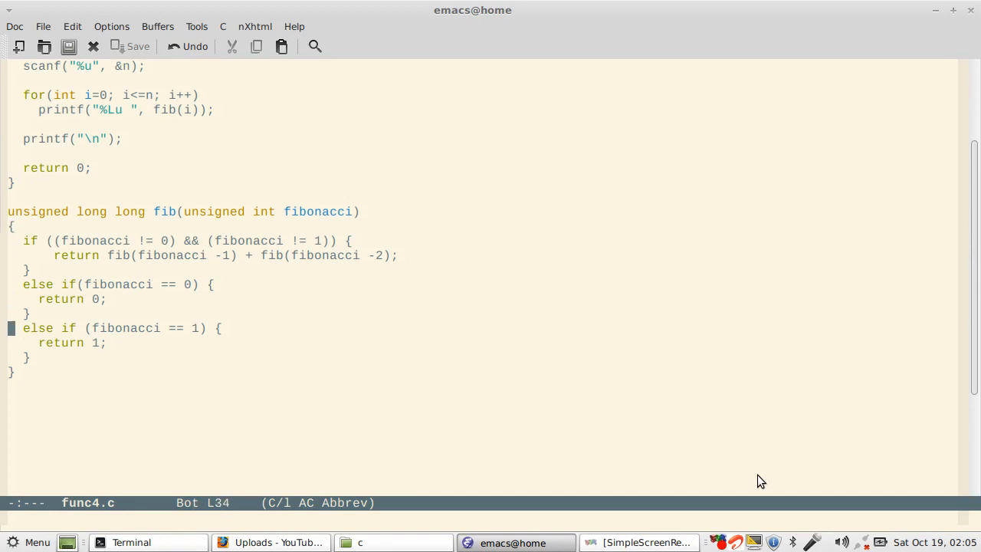
key(up)
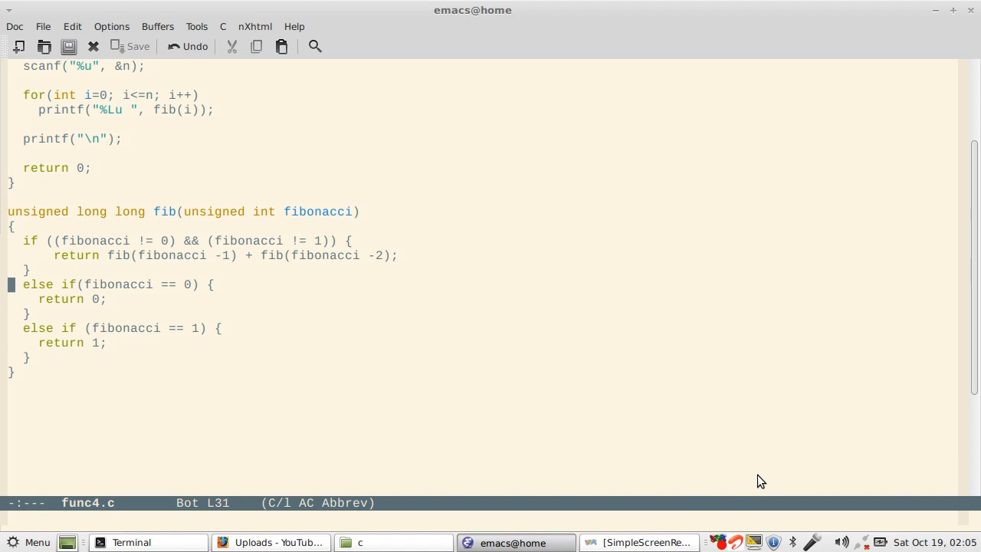
key(up)
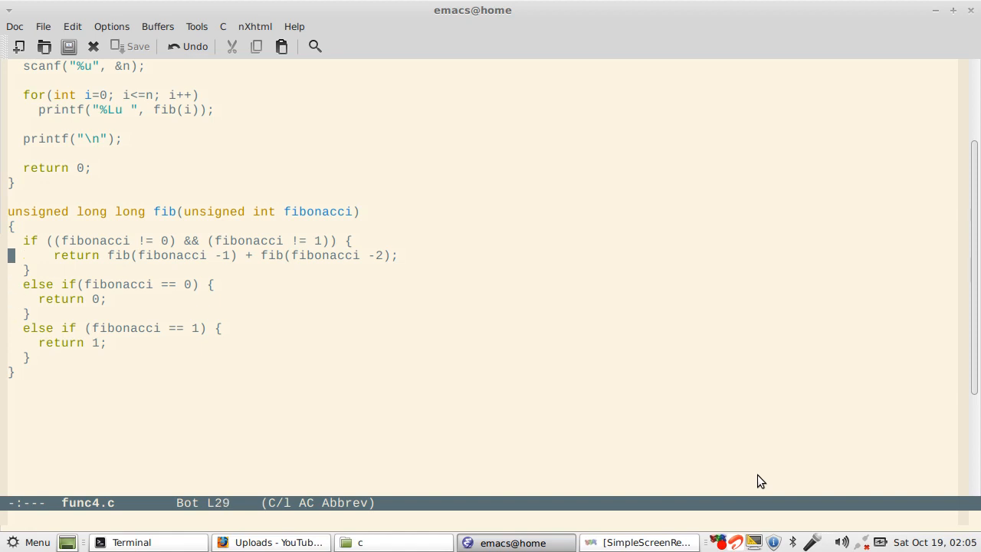
click(141, 255)
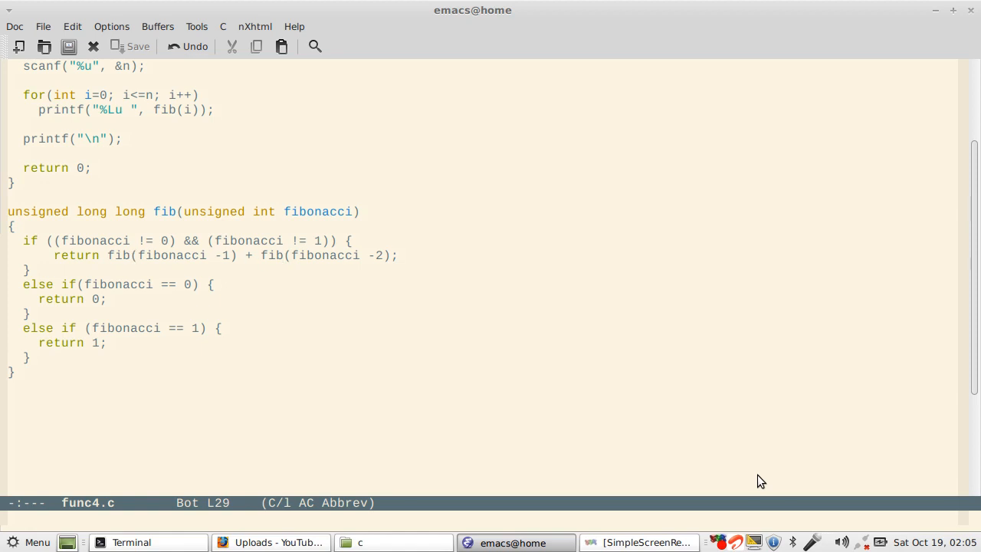
click(202, 255)
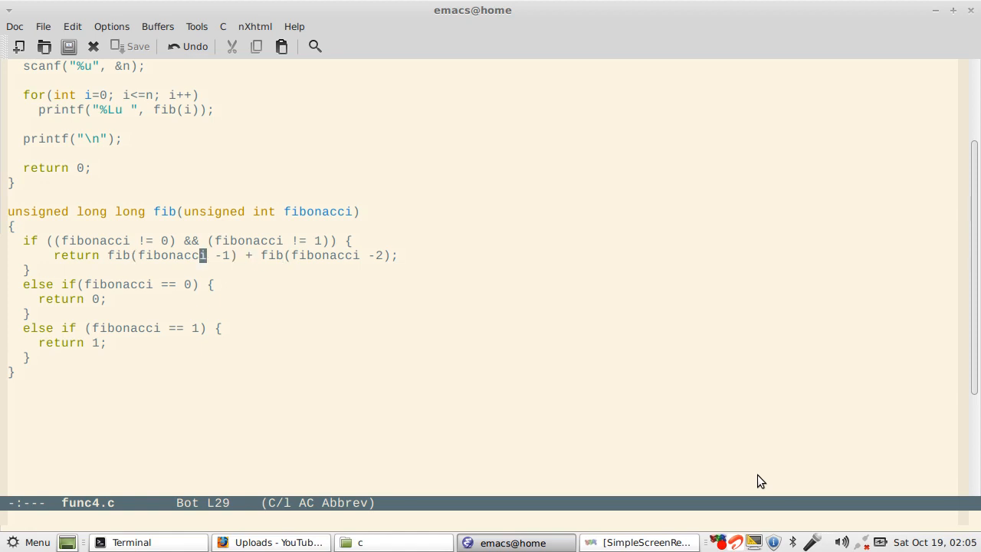
key(up)
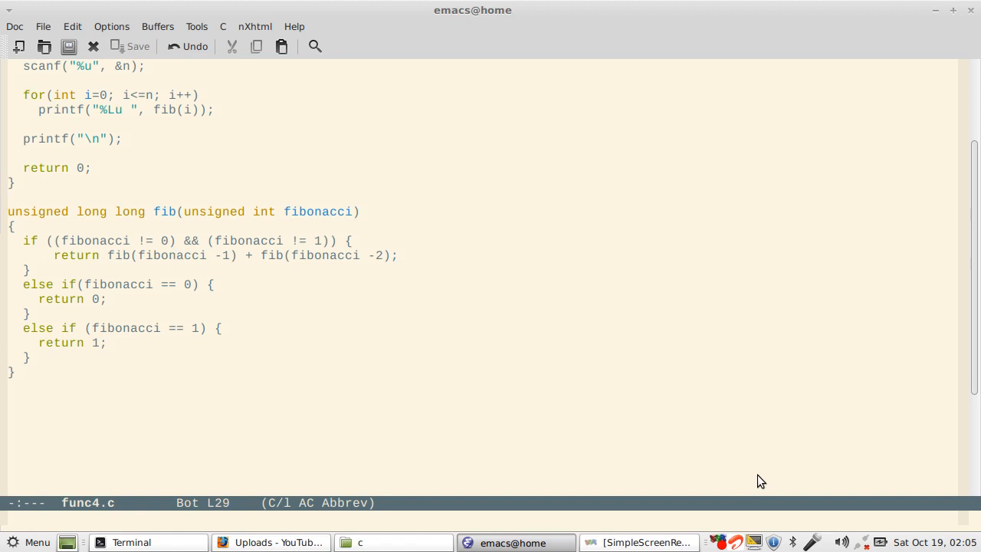
- Point out fib's parameter, return type and recursive calls, then bring up the terminal
click(186, 212)
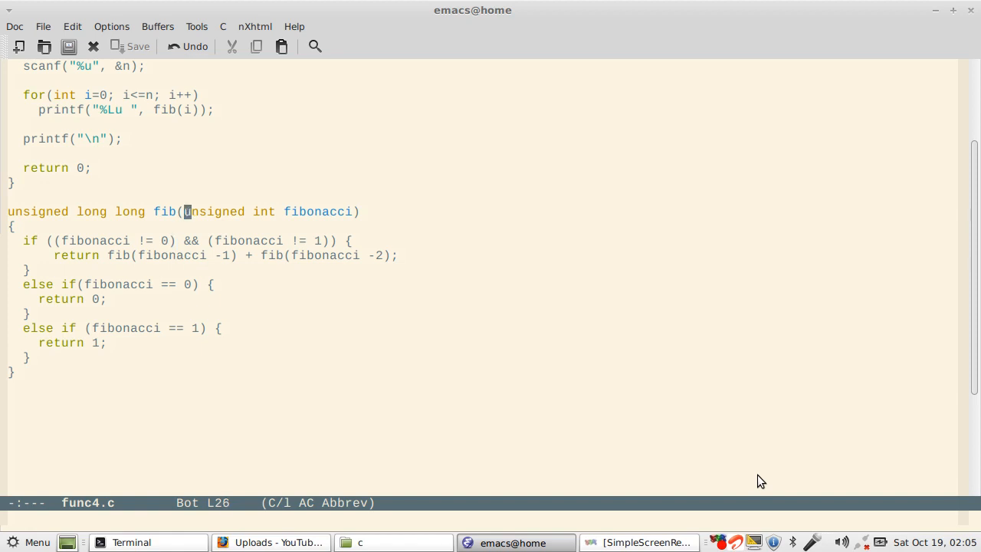
click(187, 255)
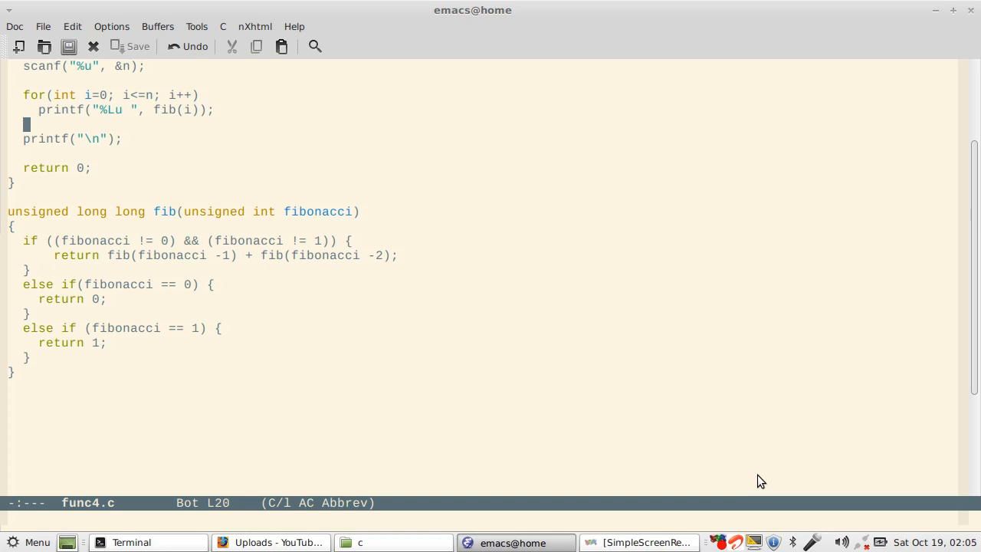
click(109, 95)
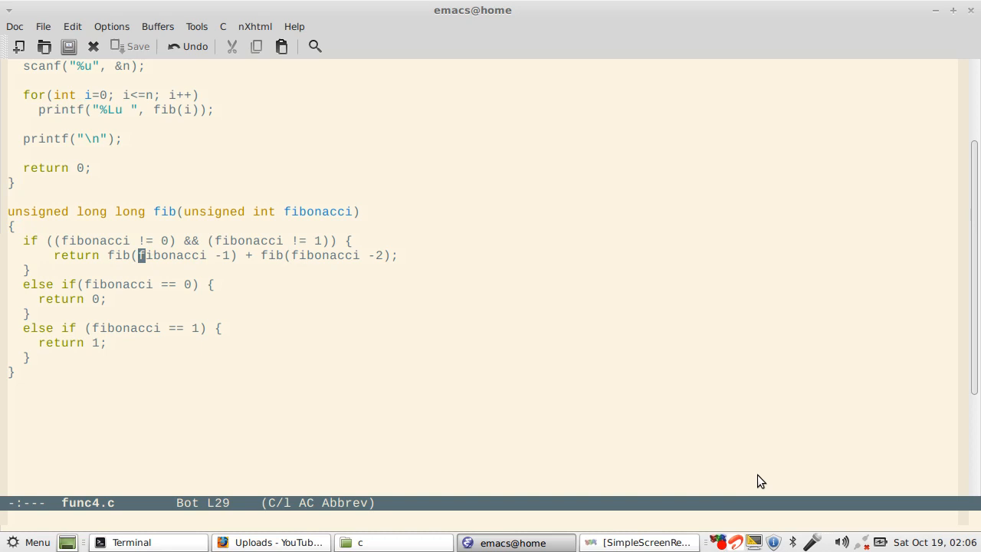
click(57, 211)
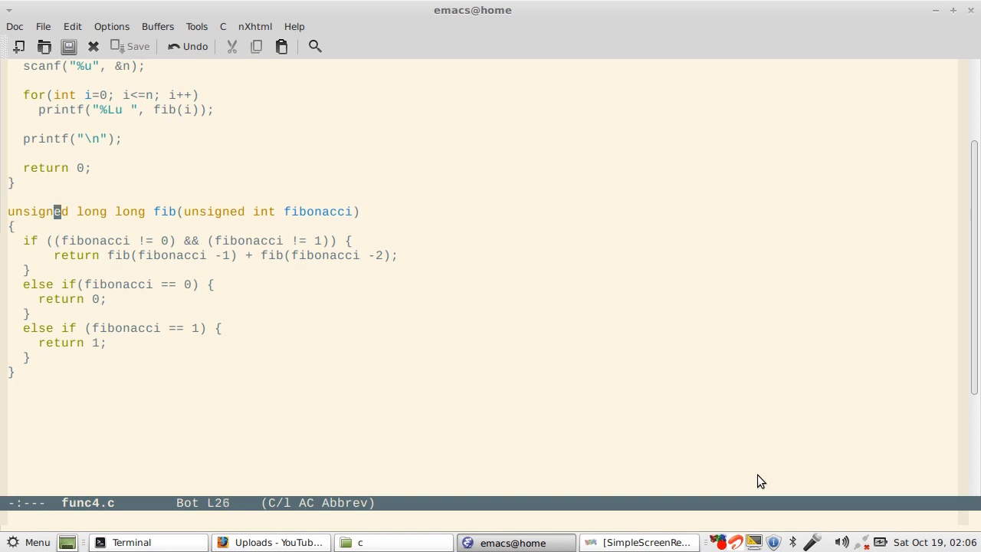
key(down)
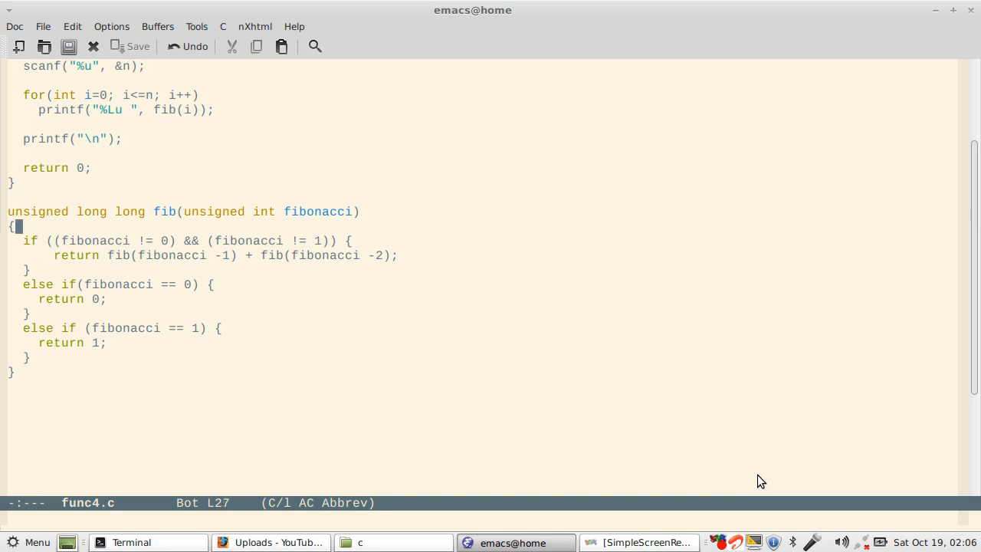
mouse_move(498, 405)
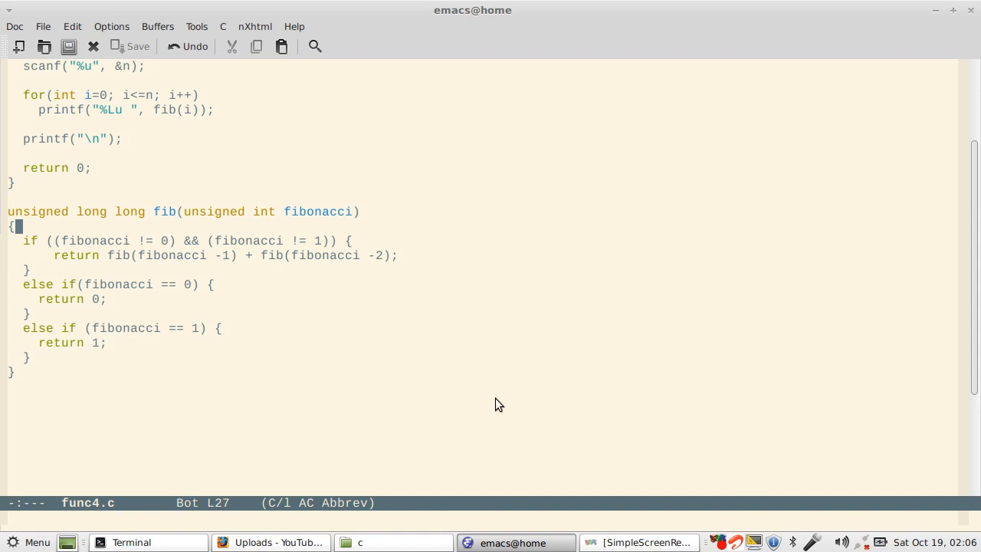
mouse_move(293, 261)
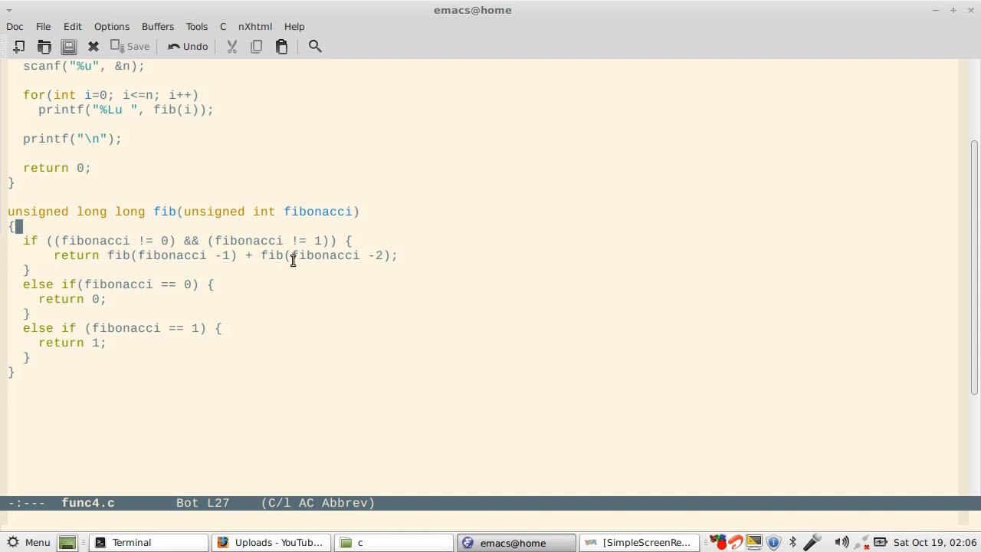
click(132, 542)
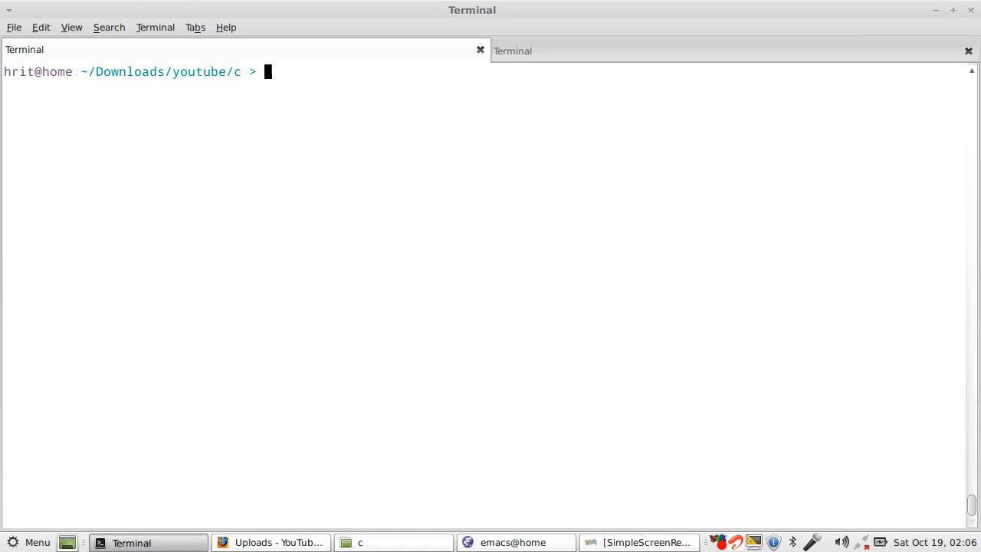
- Run ./func4 and print Fibonacci sequences for the smaller counts up to 40
text(./func4)
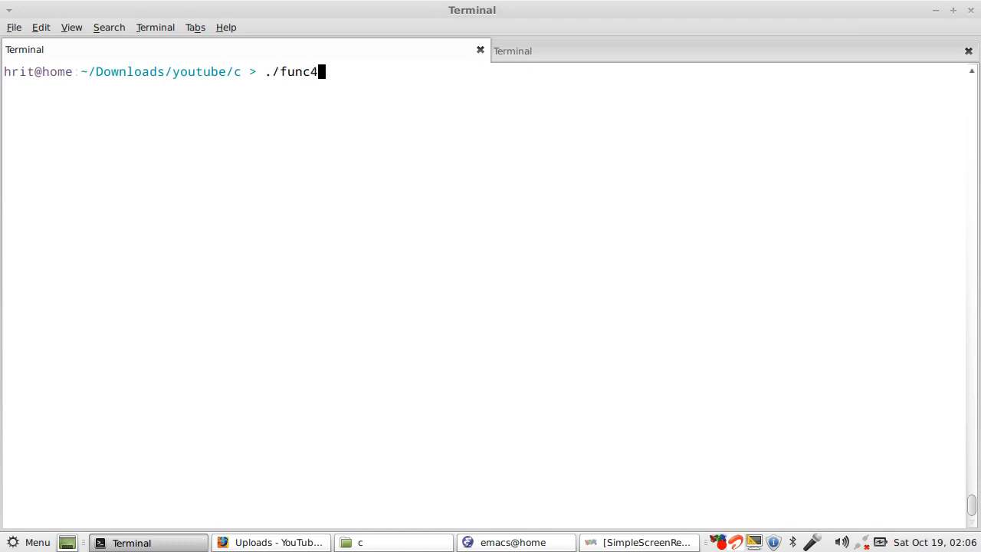
key(Return)
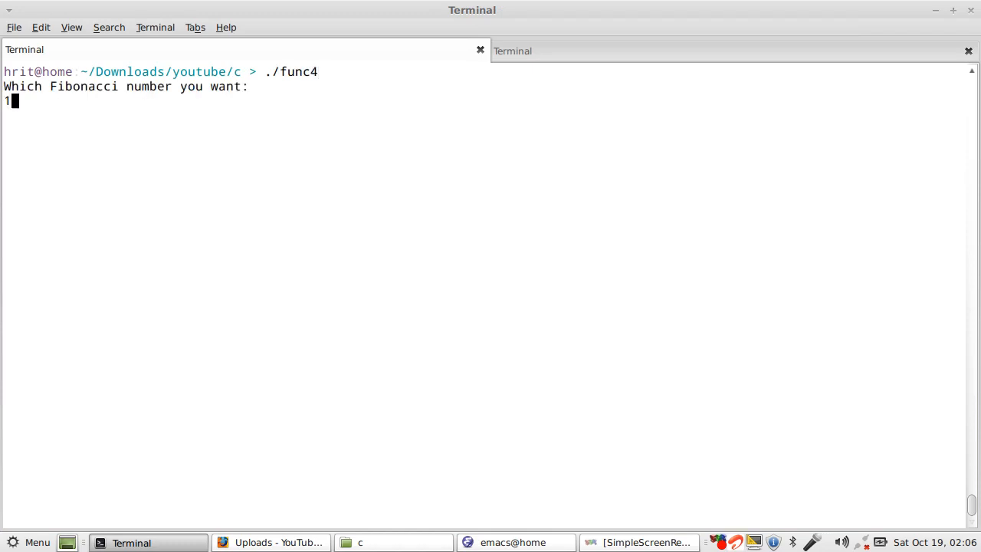
text(0)
key(Return)
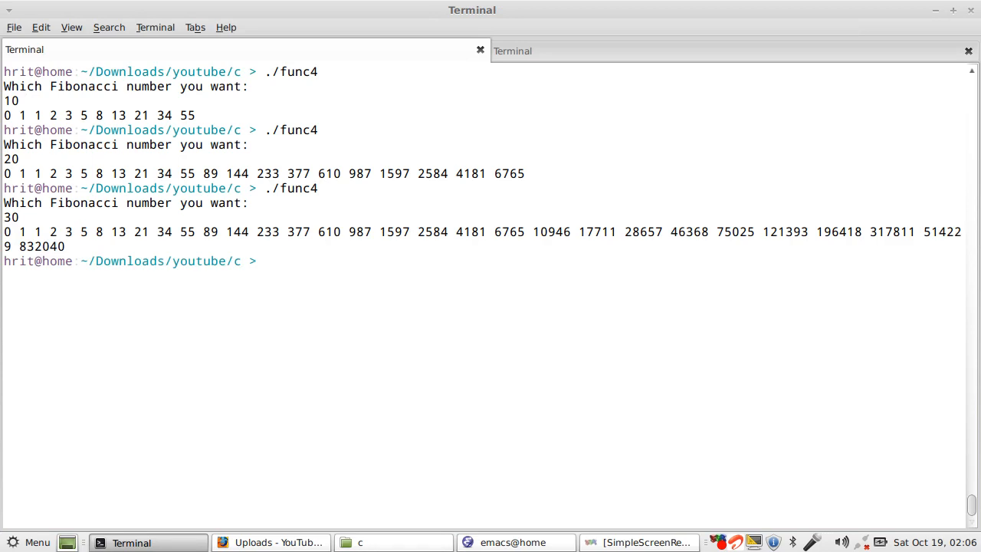
text(5)
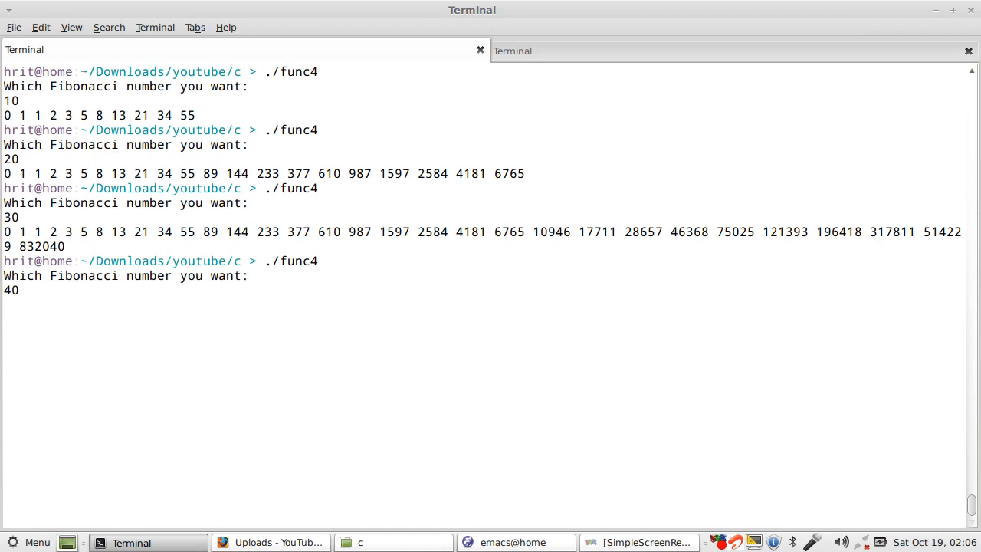
key(Return)
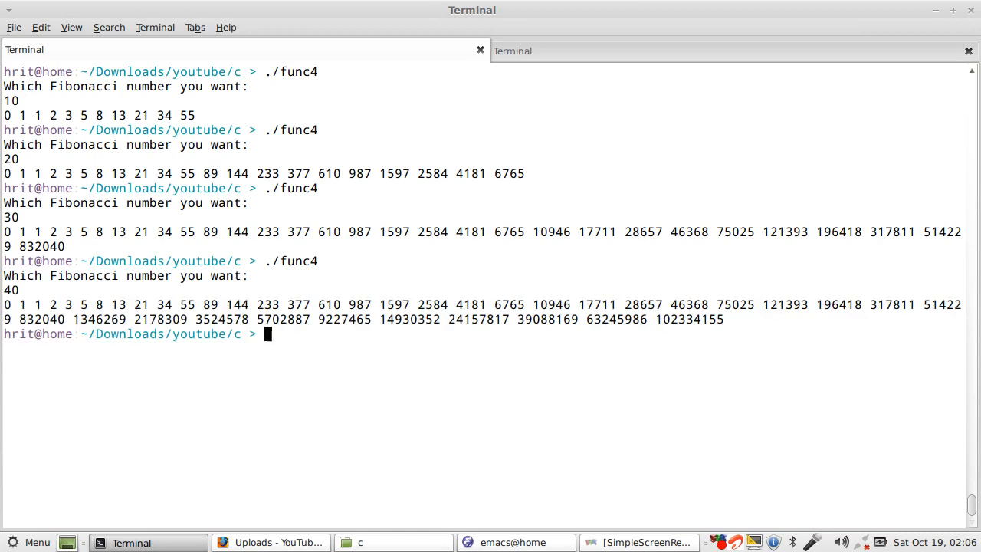
- Run ./func4 for 50 terms, leave it computing with no output, and go back to Emacs
text(./func4)
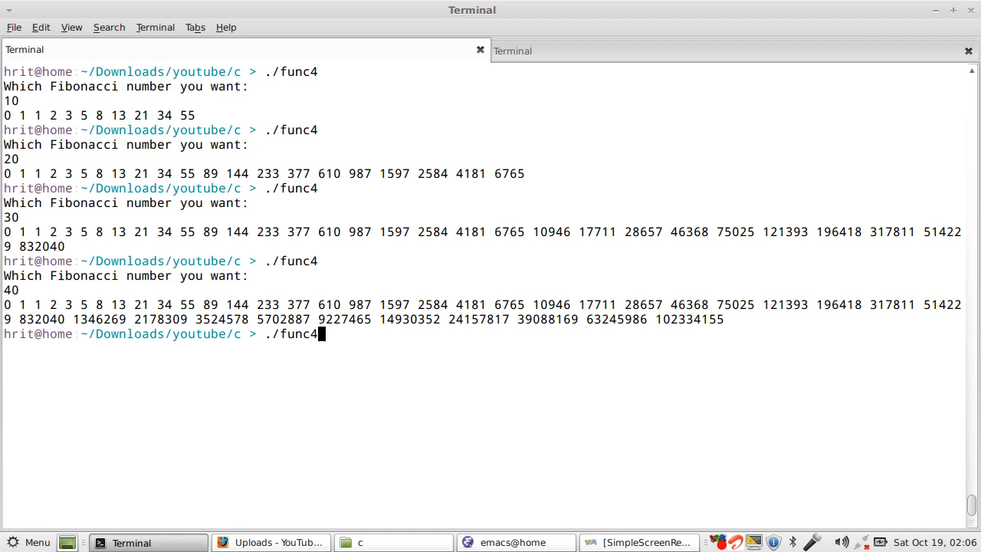
text(50)
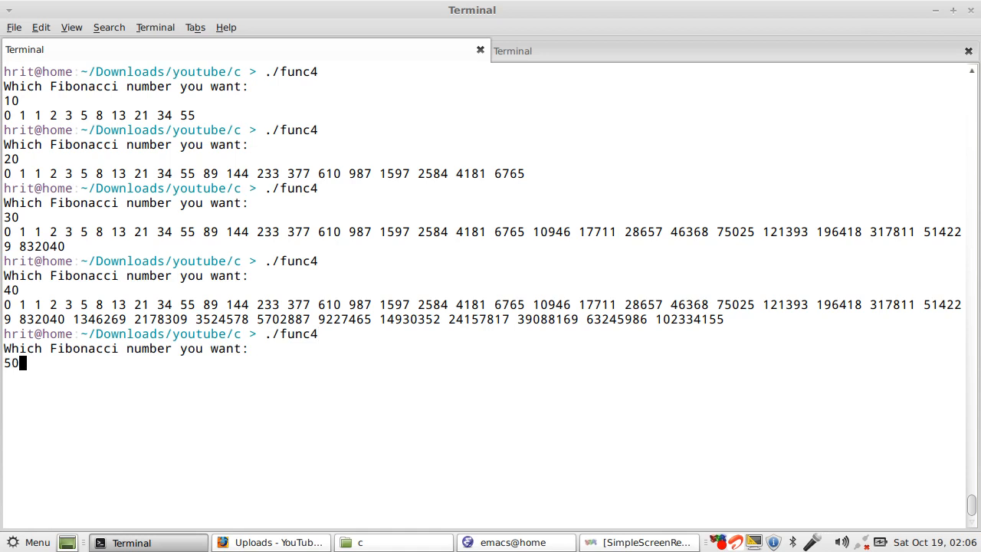
key(Return)
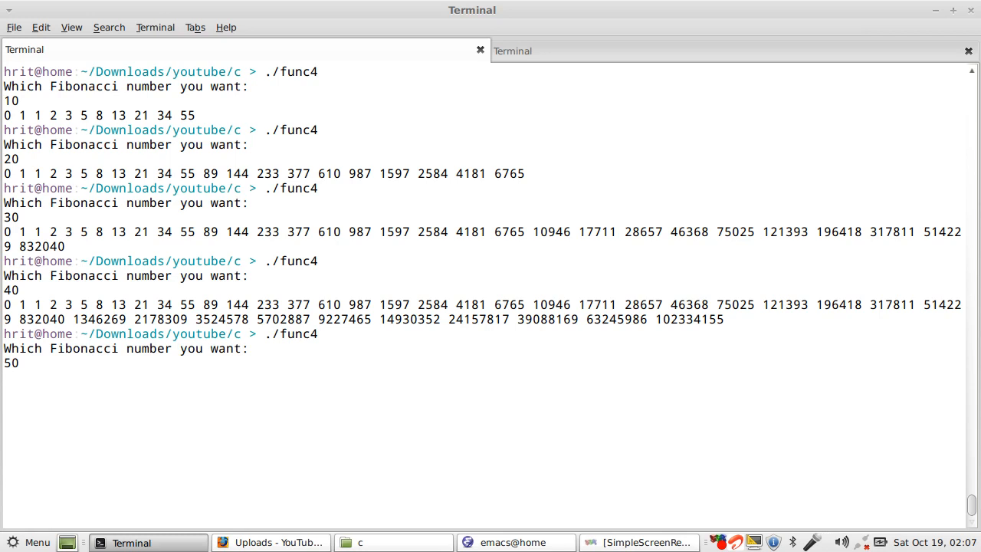
key(Return)
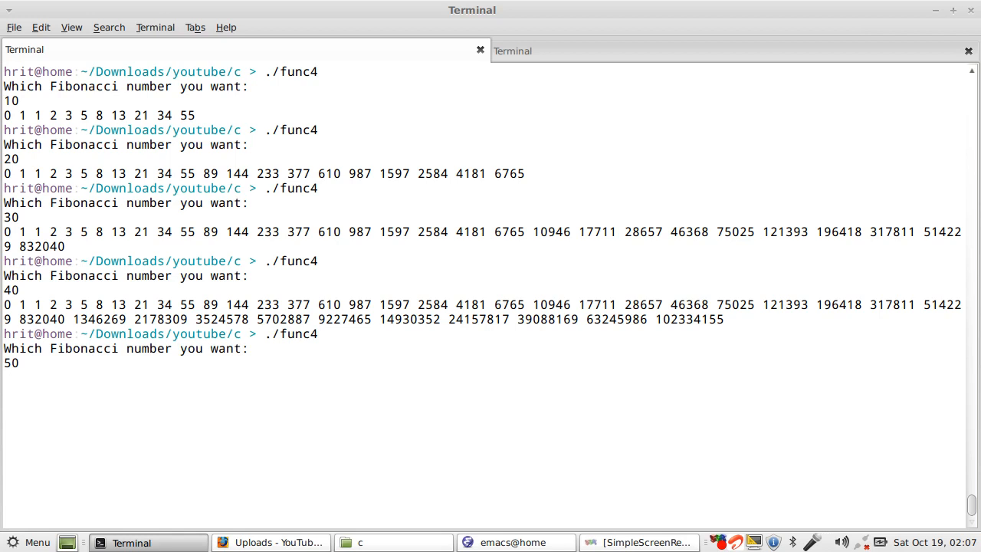
key(Return)
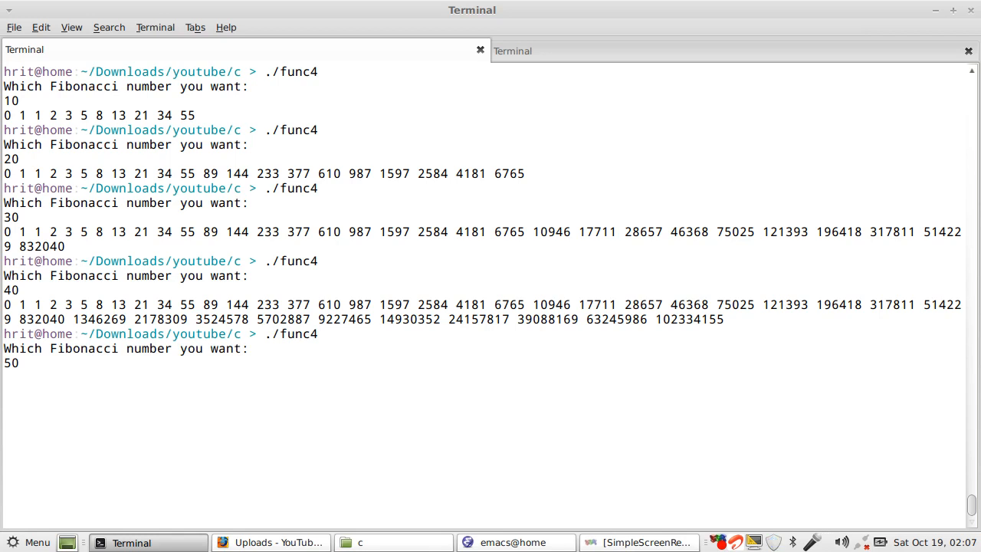
key(Return)
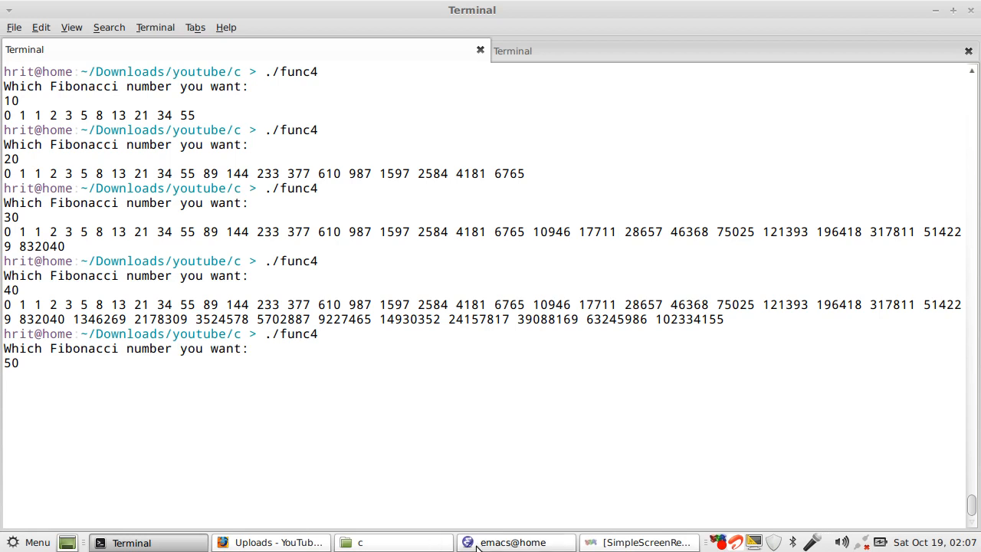
click(512, 543)
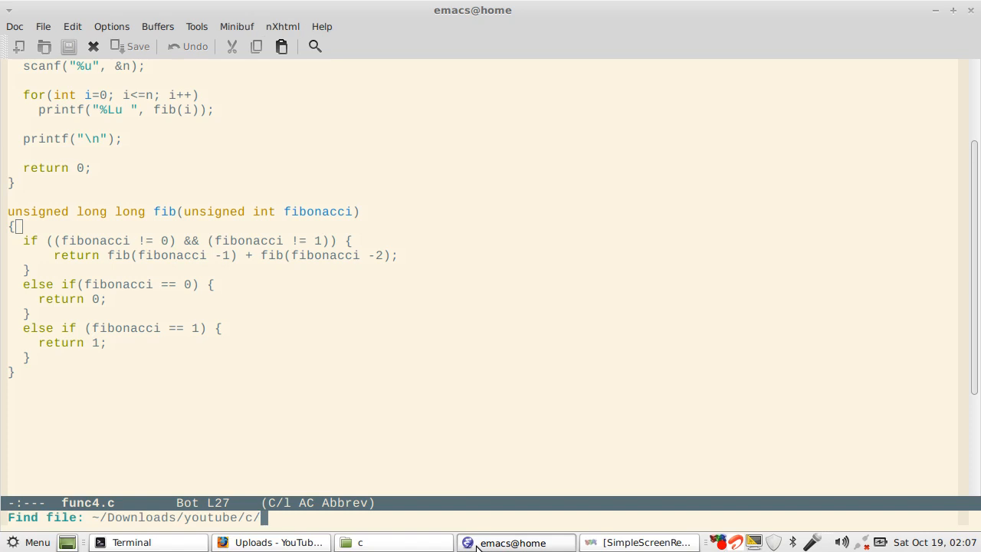
- Open the Makefile and add -O3 after -Wall in the func4 gcc rule
text(M)
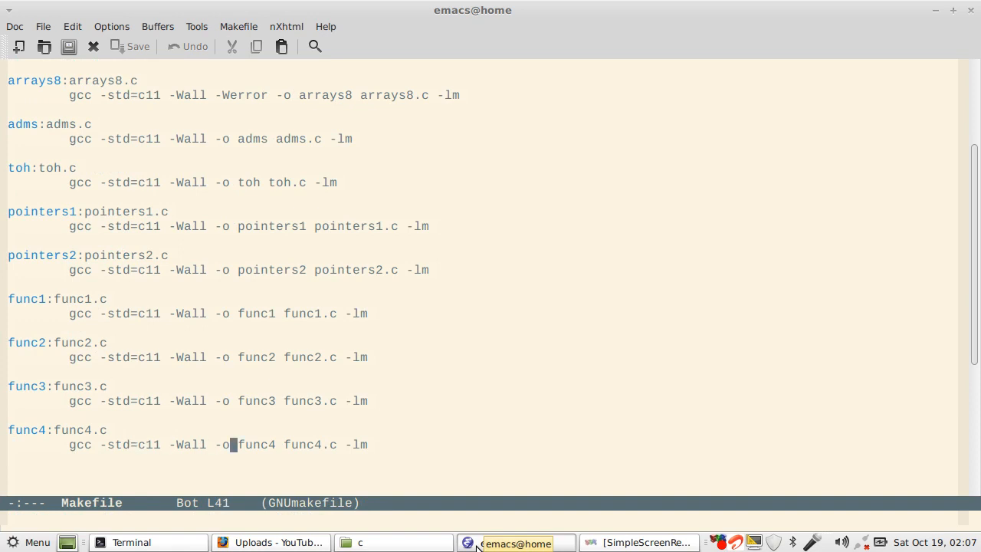
text(O)
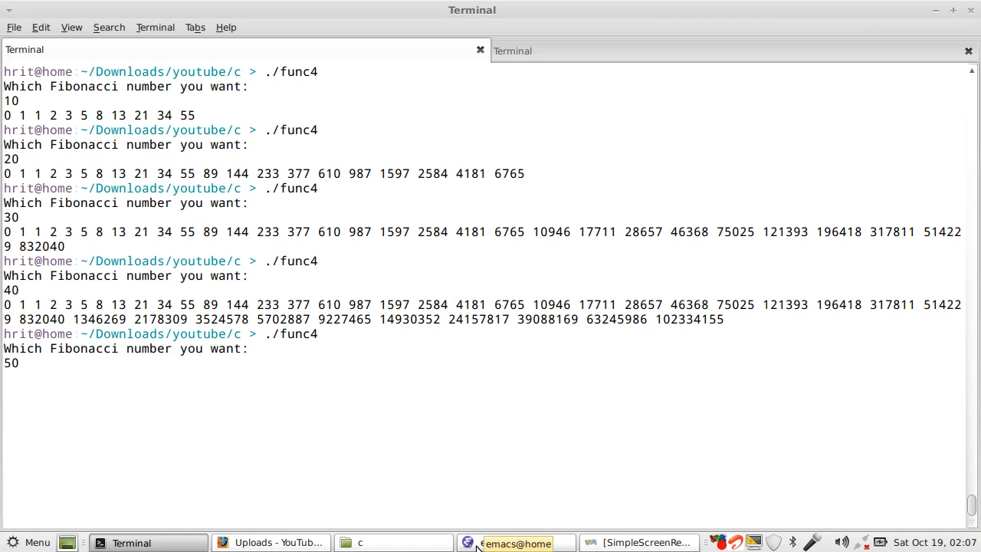
- Rebuild func4 with make so the -O3 rule compiles, reporting two warnings
text(m)
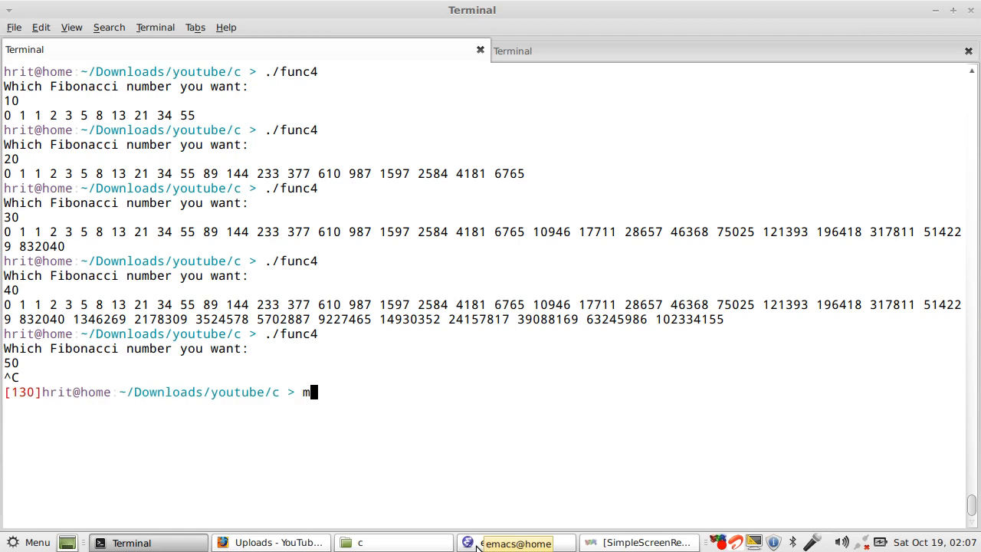
text(ake func)
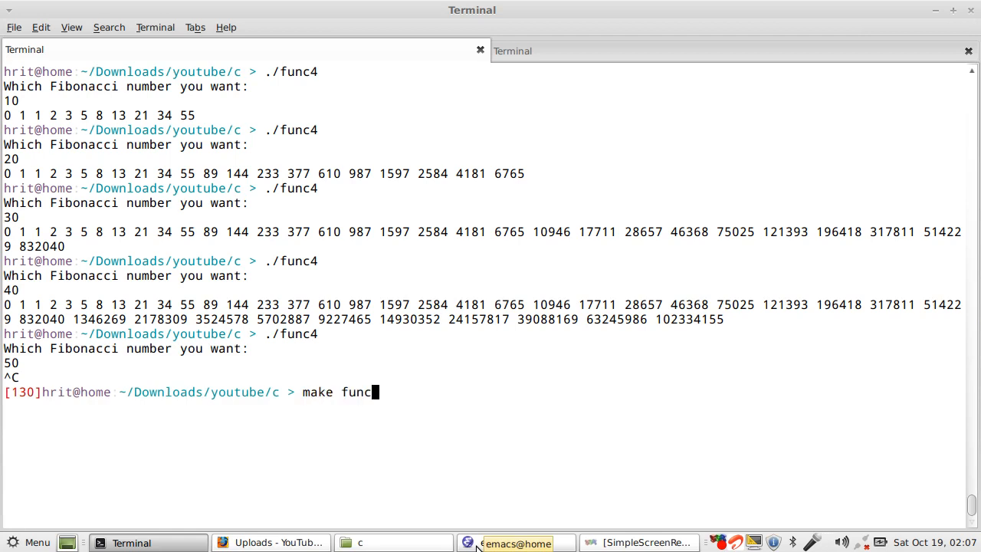
key(Return)
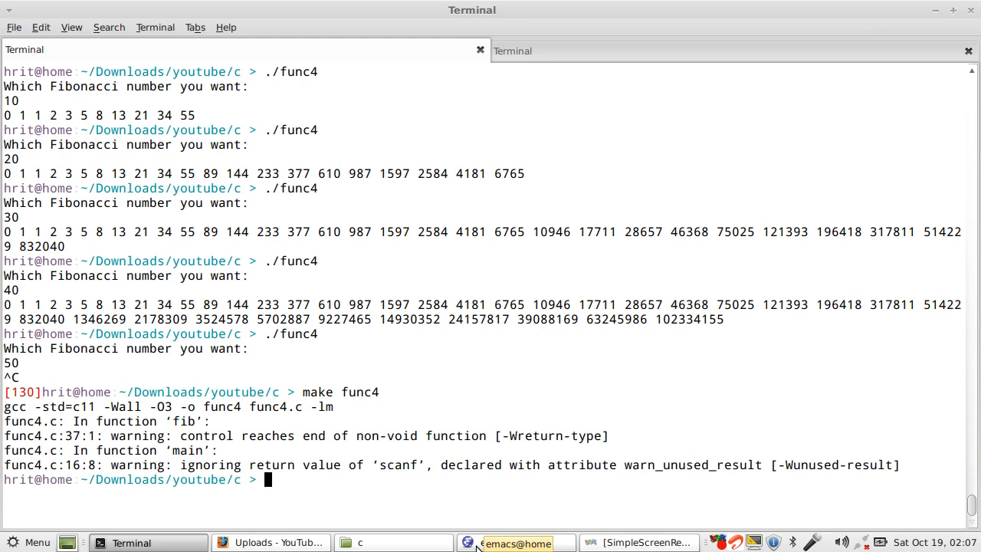
mouse_move(517, 543)
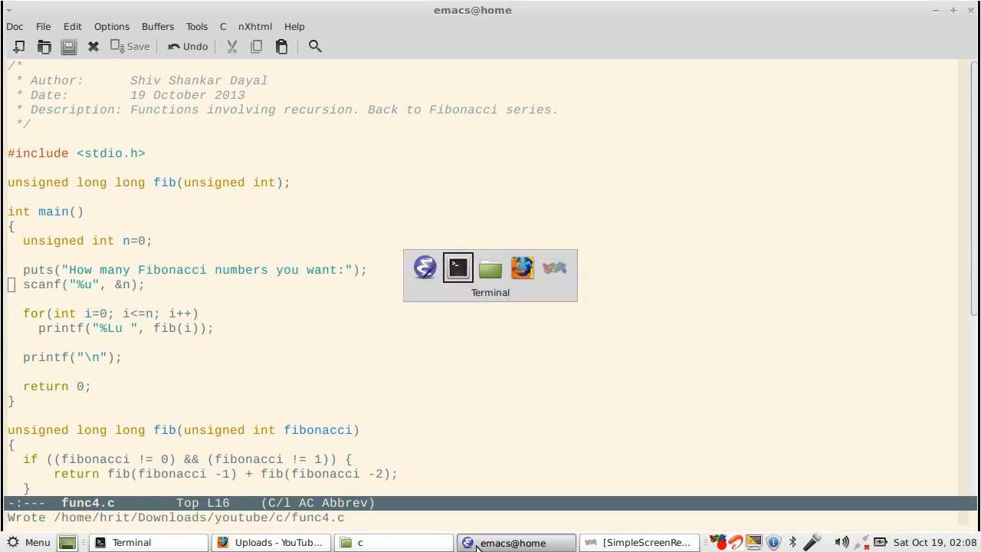
click(457, 267)
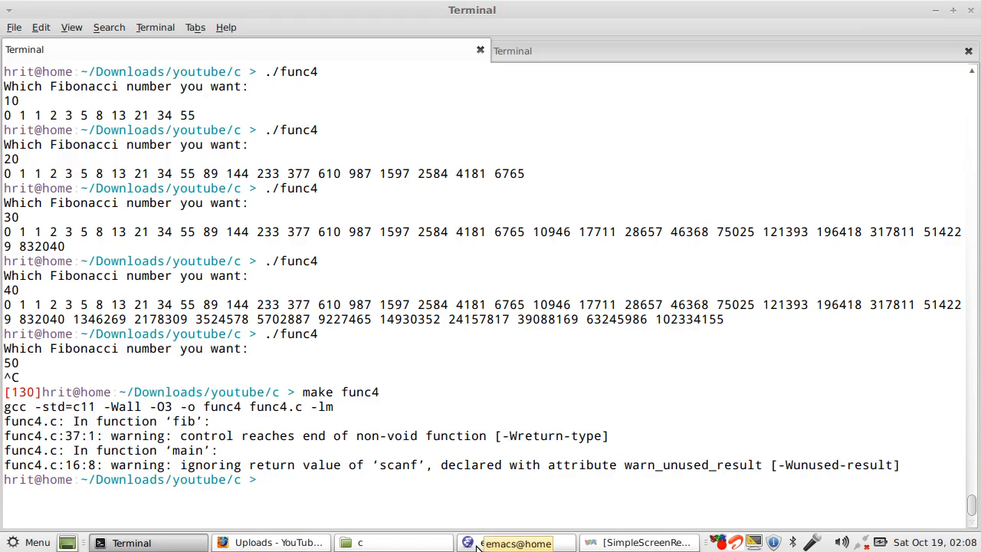
- Run the optimised func4 for 50 terms, see no output, and interrupt it
text(make func4)
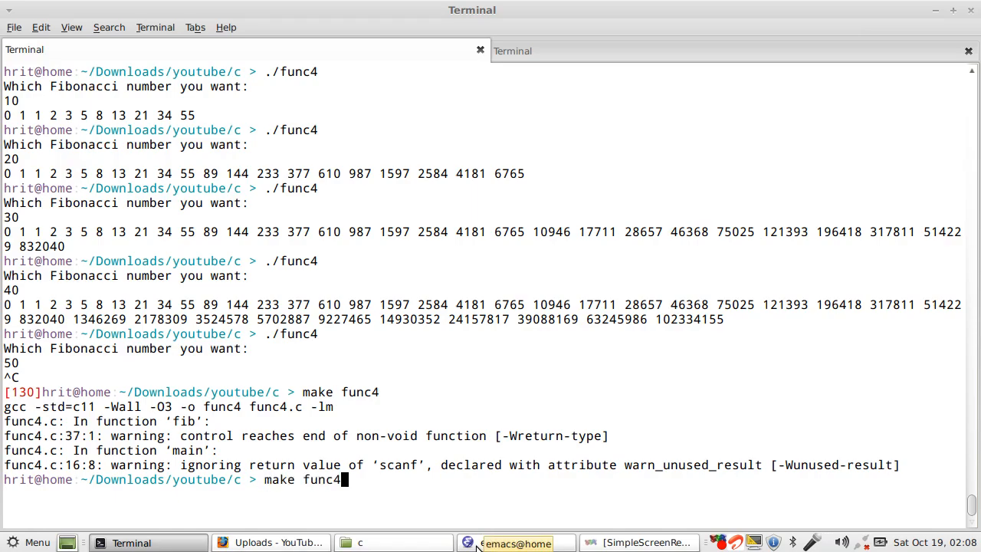
key(Return)
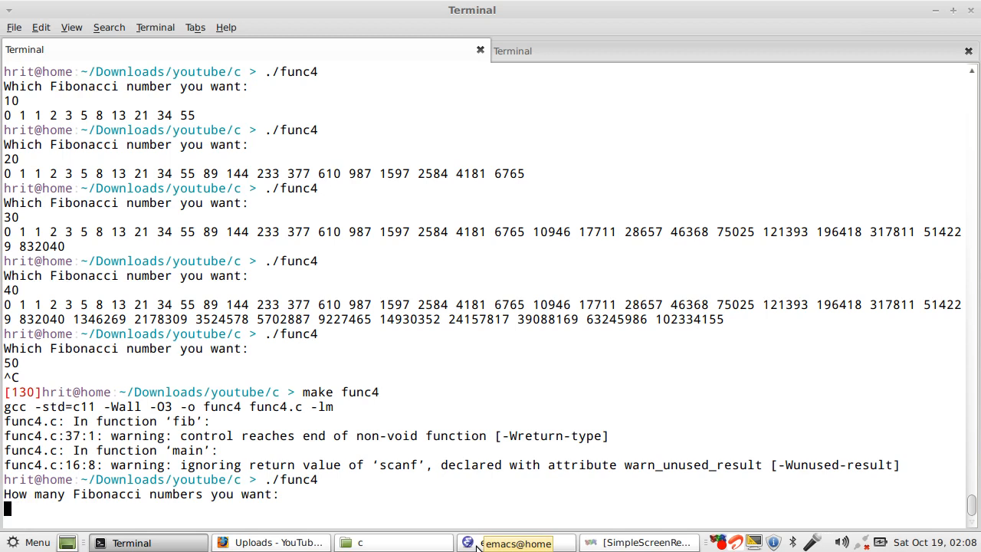
text(50)
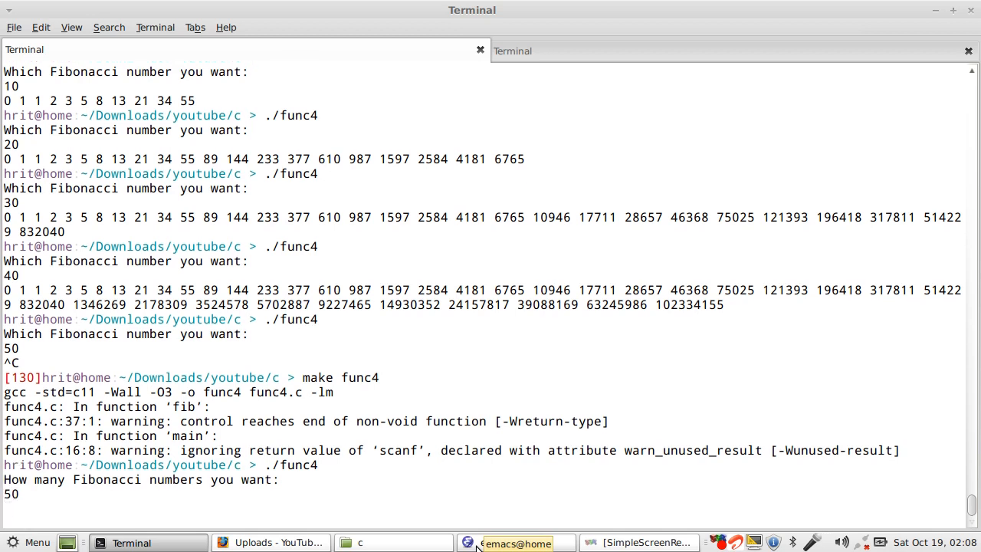
key(Return)
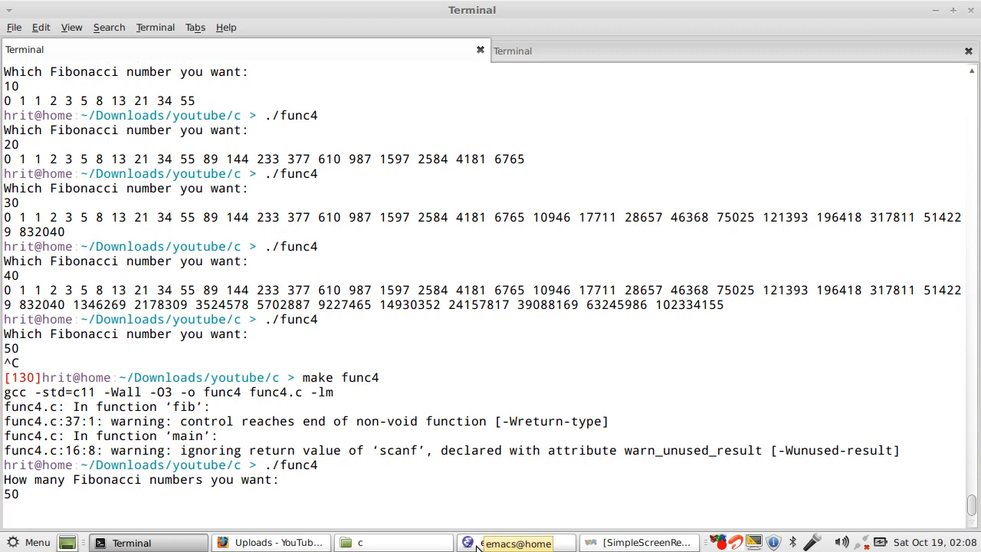
key(Return)
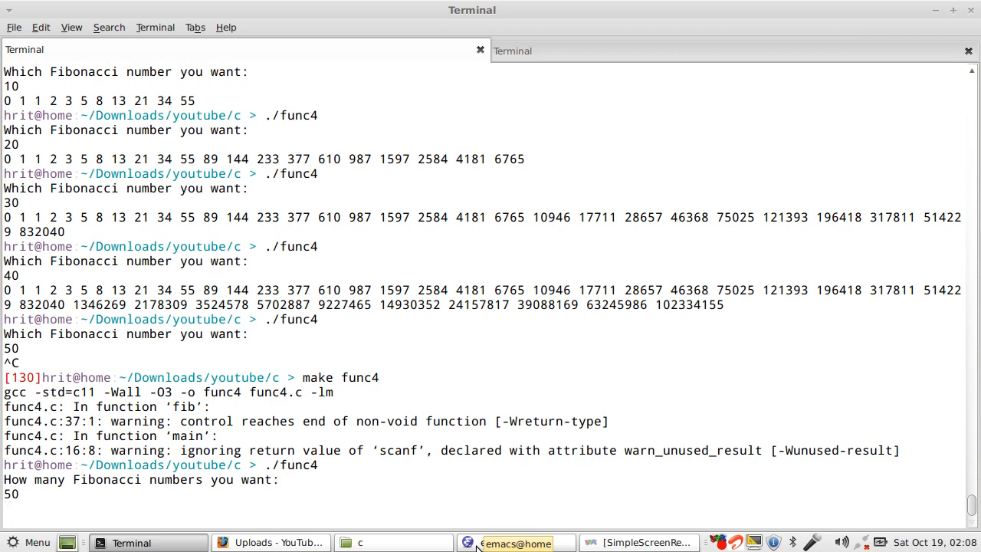
key(Return)
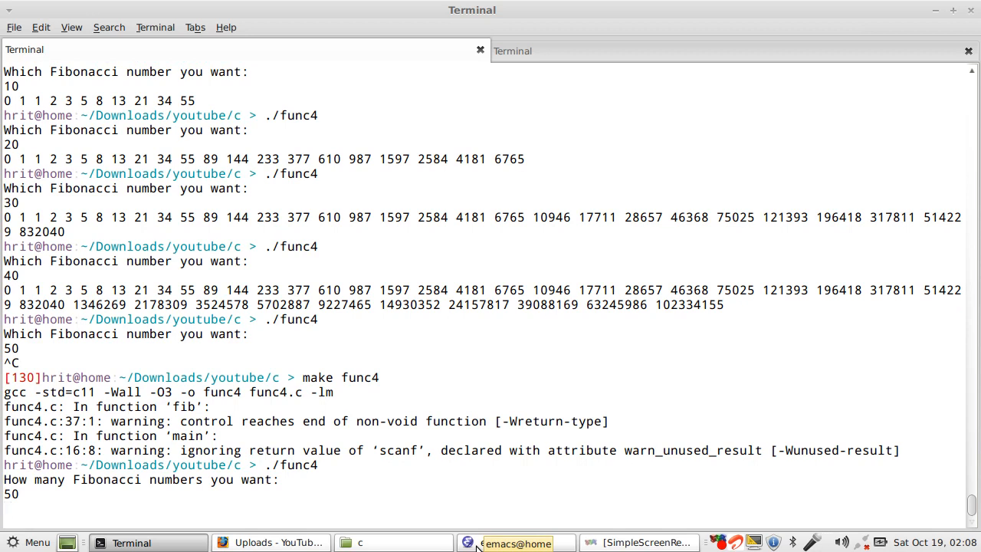
key(Return)
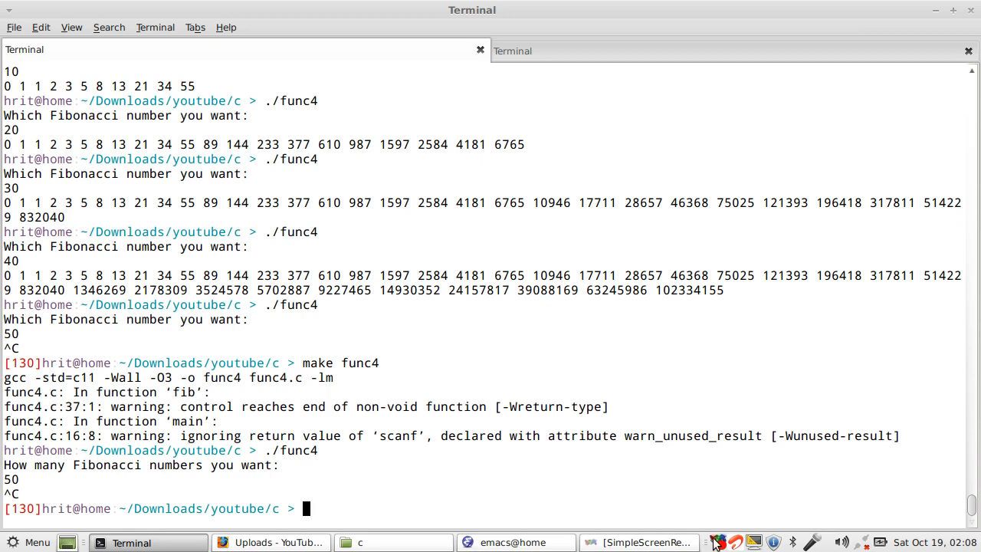
click(717, 542)
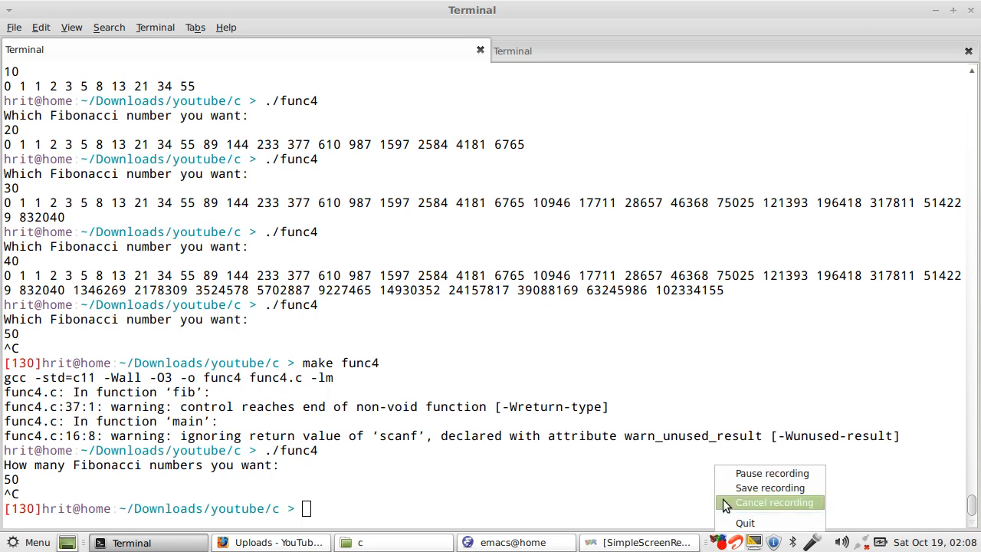